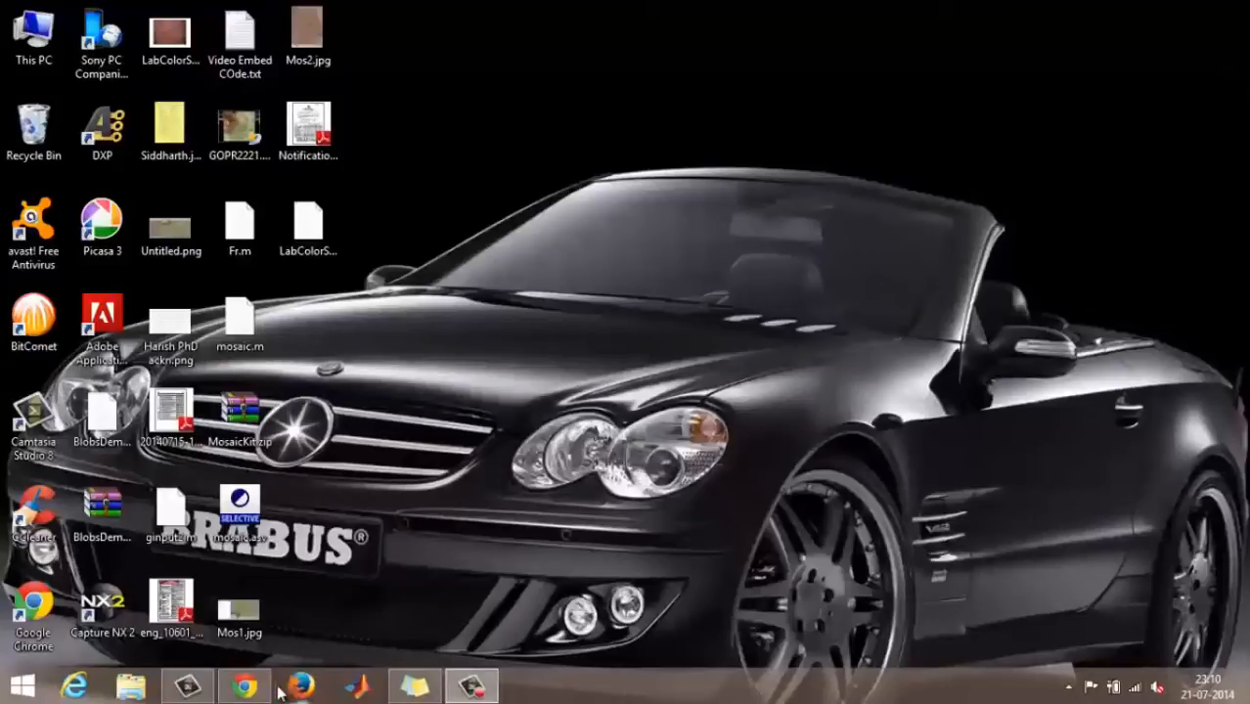
Bring Chrome forward, show the ES File Explorer page, then return to the Helium page.
left_click(243, 685)
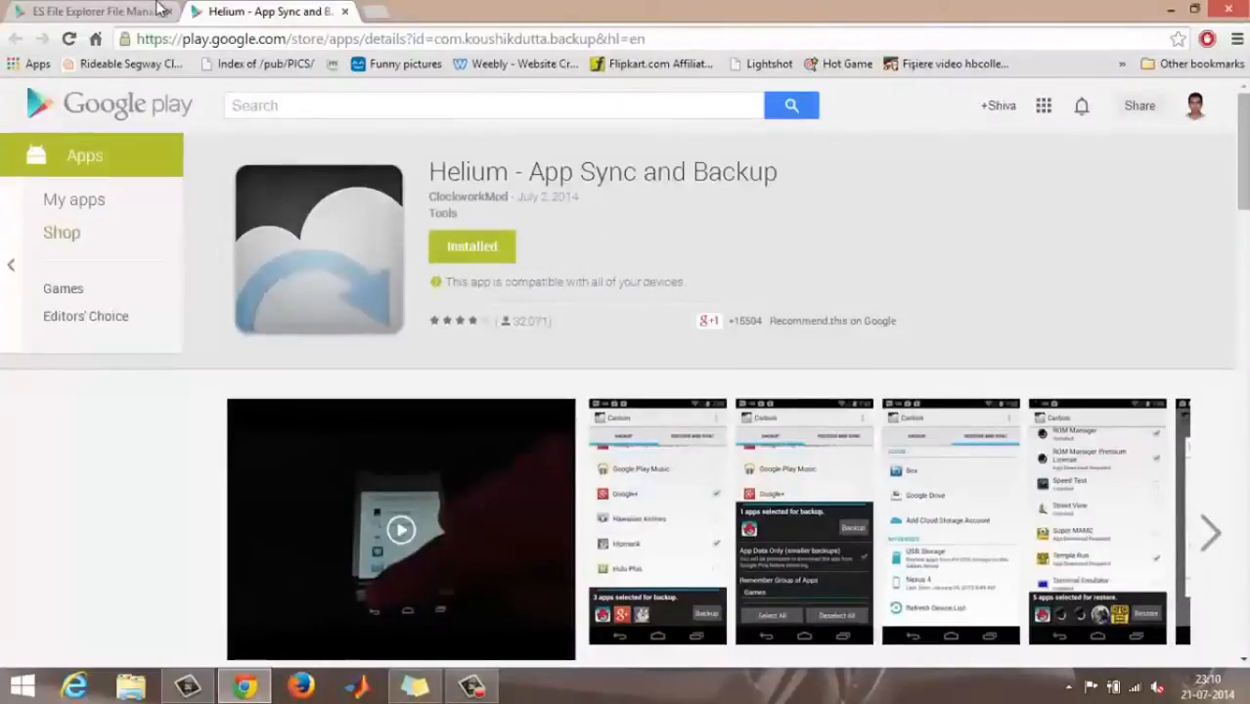
left_click(88, 11)
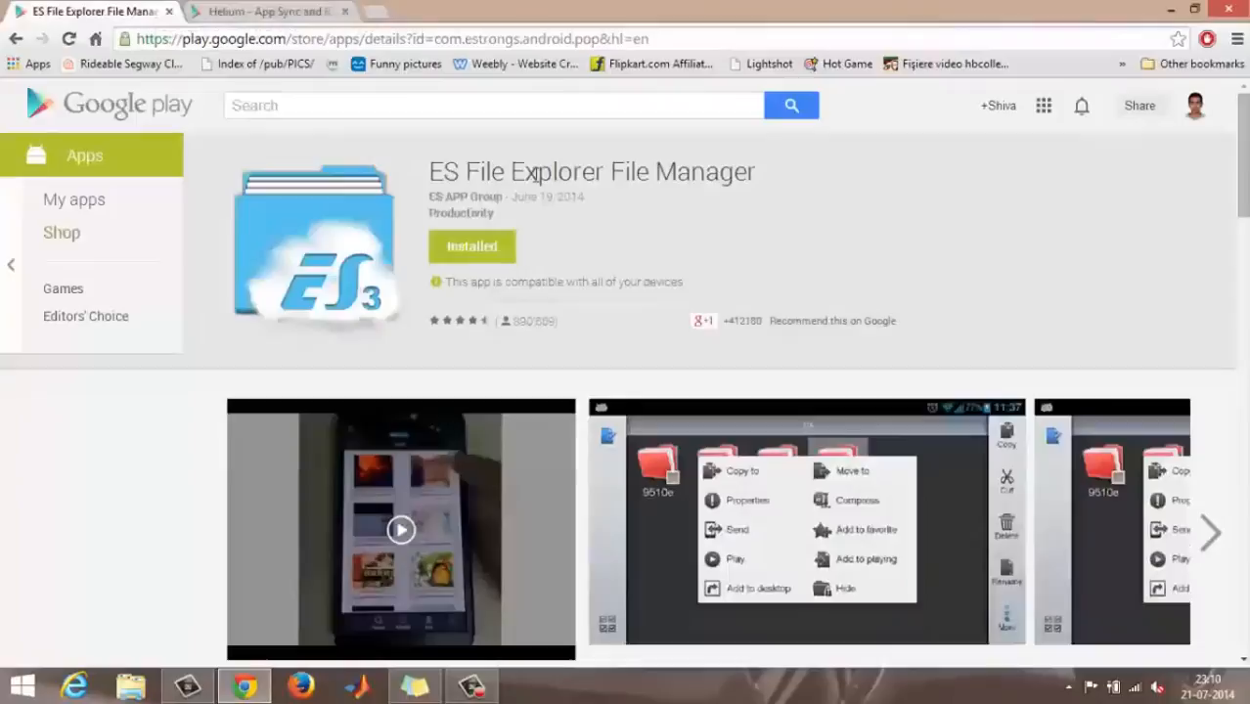
left_click(264, 11)
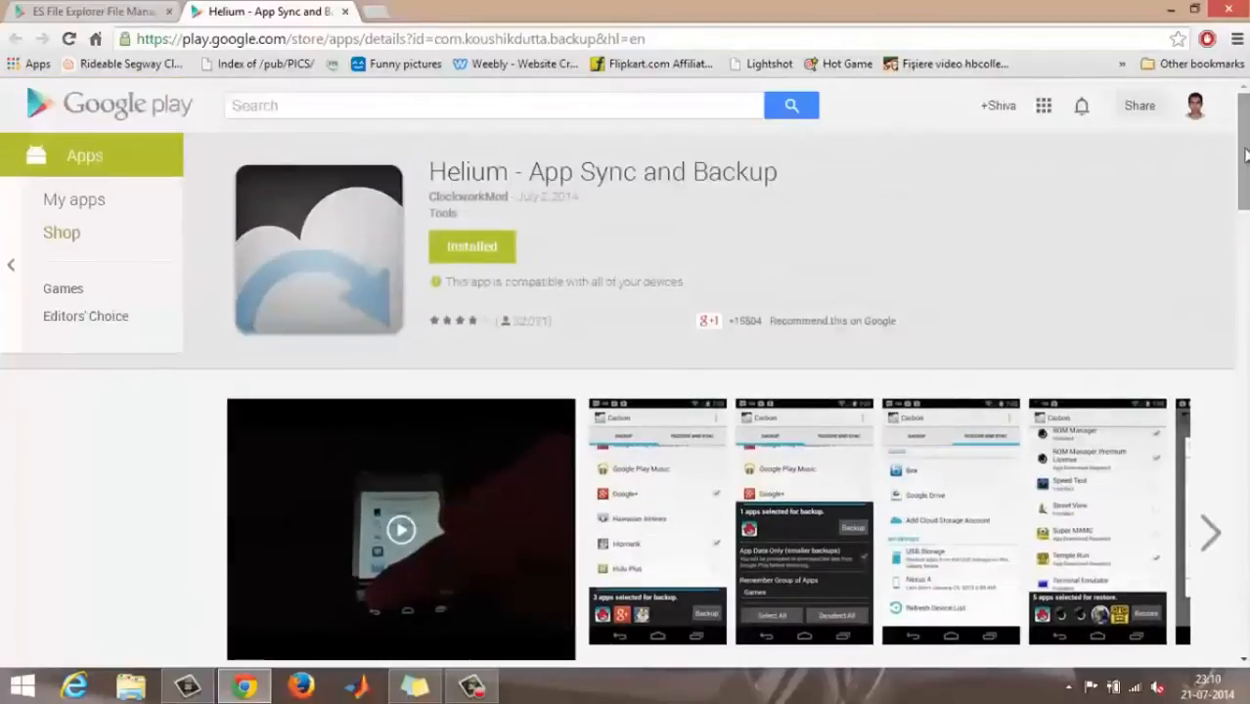
mouse_move(264, 10)
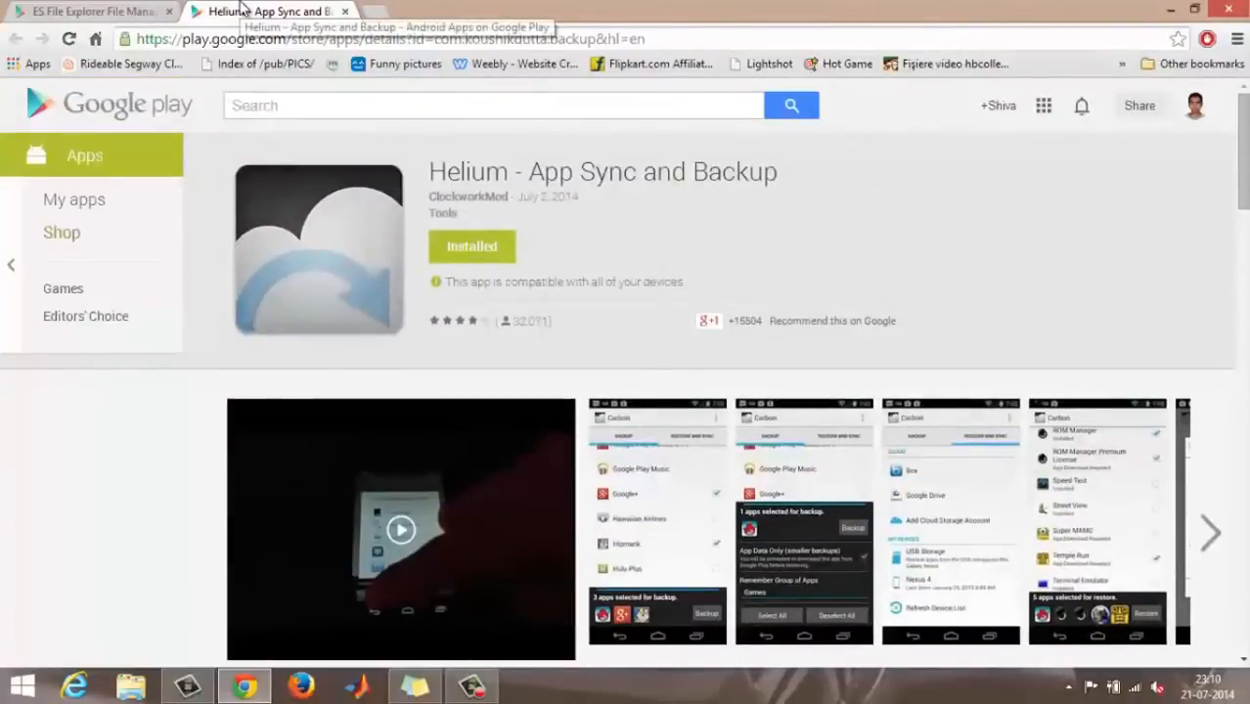